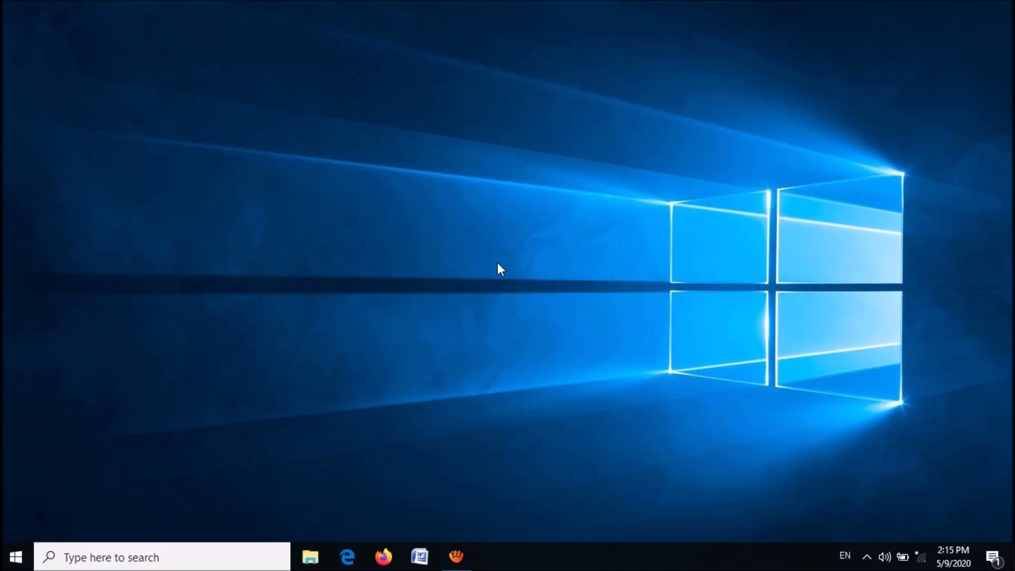
mouse_move(315, 384)
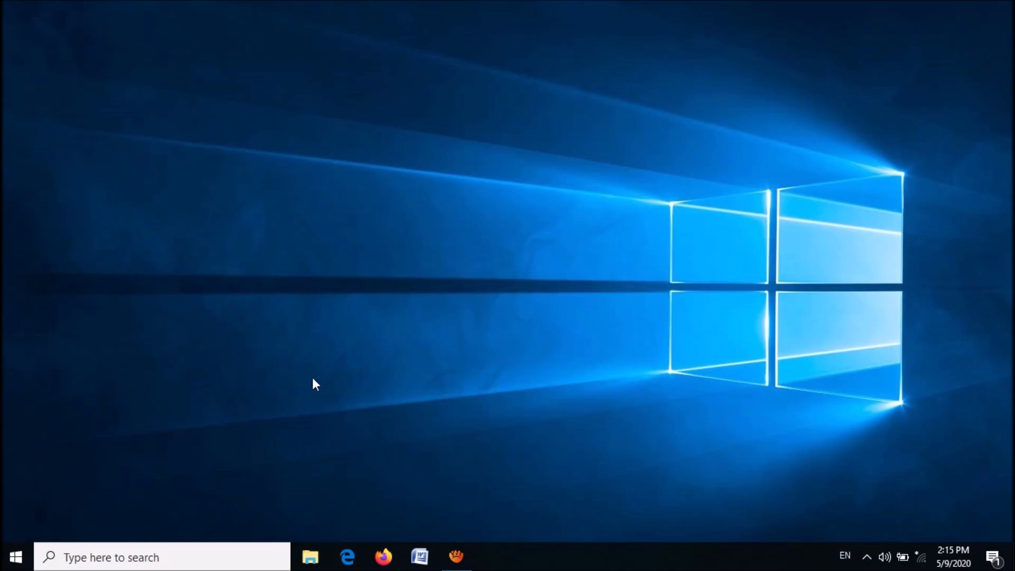
Step: Open the Run box from the Start context menu and enter services.msc
right_click(15, 557)
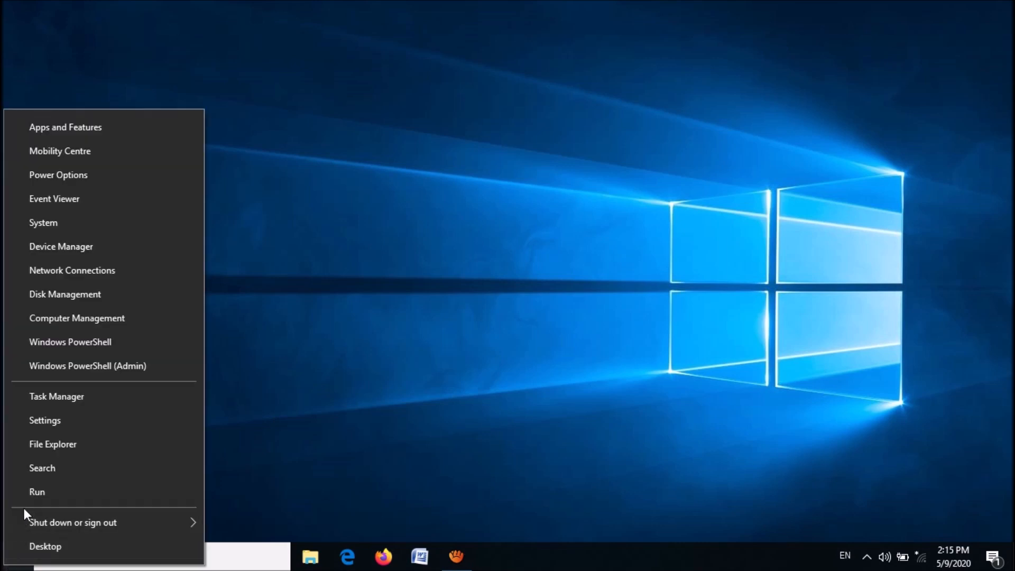
mouse_move(37, 499)
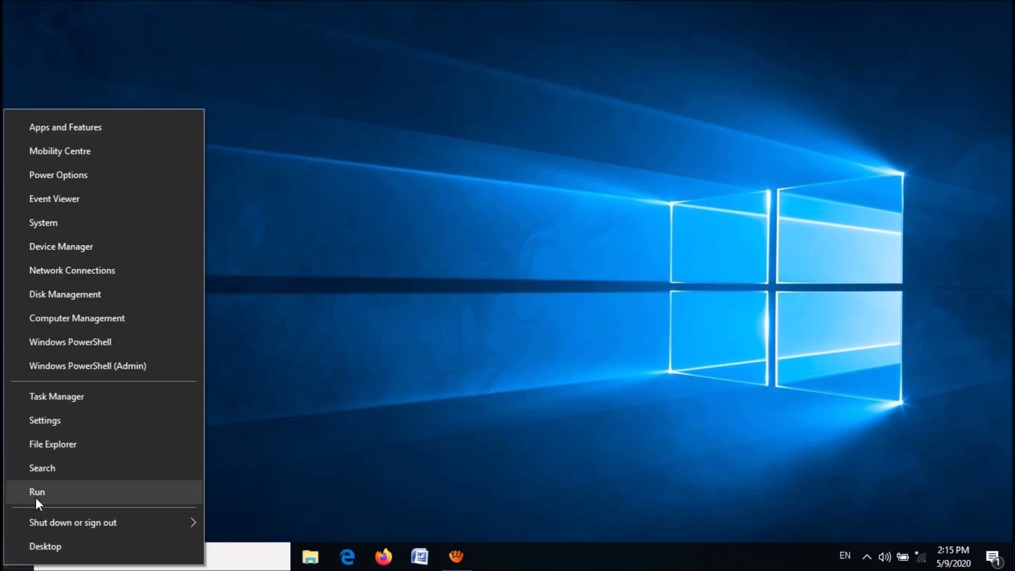
left_click(37, 491)
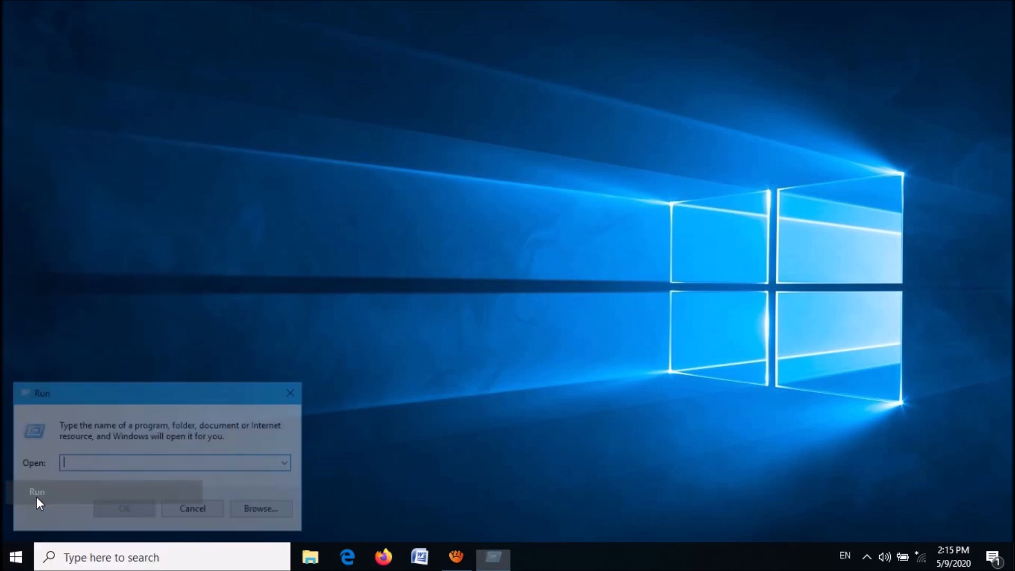
type("services.")
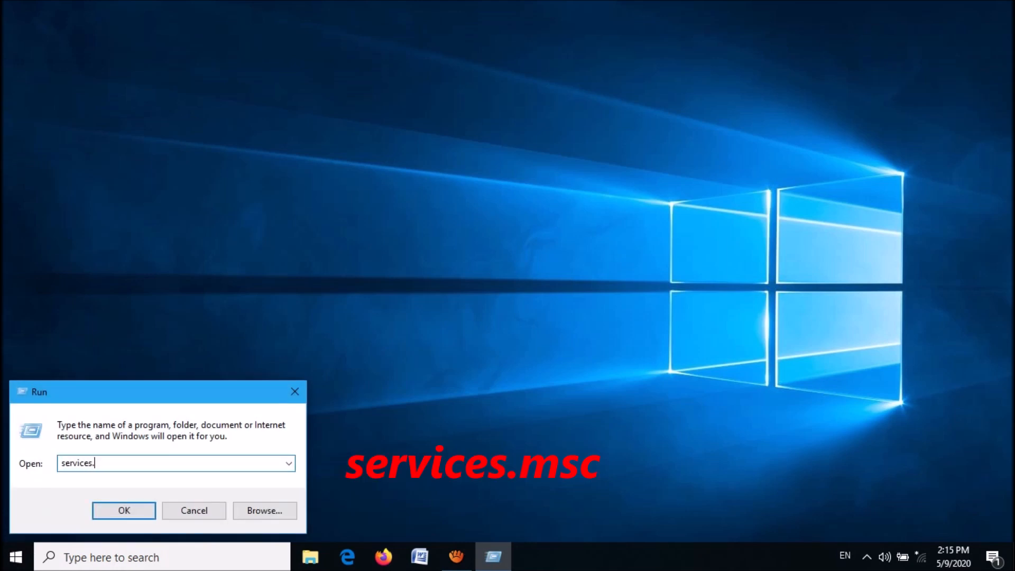
type("msc")
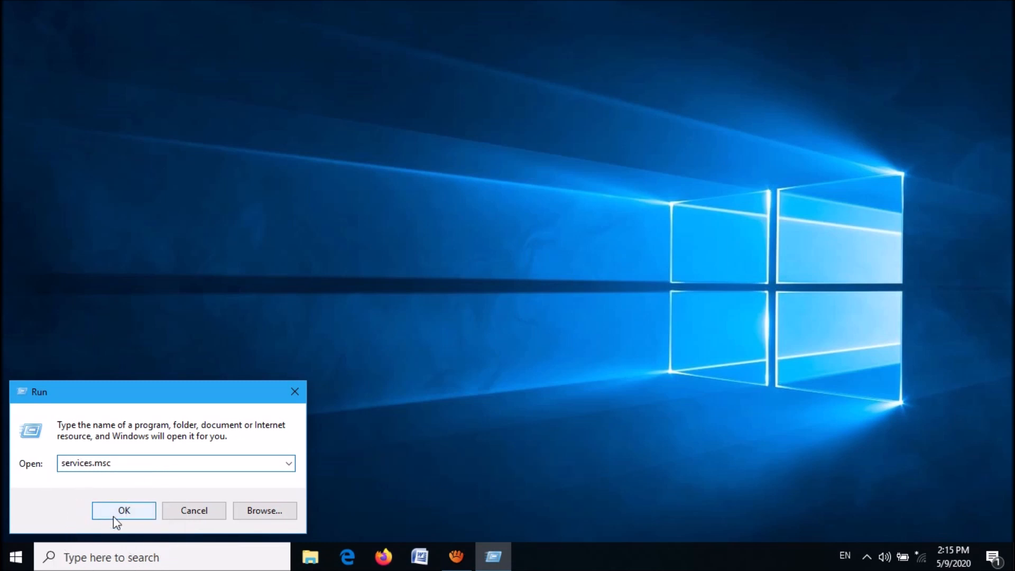
Step: Stop Background Intelligent Transfer Service, set startup to Automatic, apply, and start it again
left_click(124, 511)
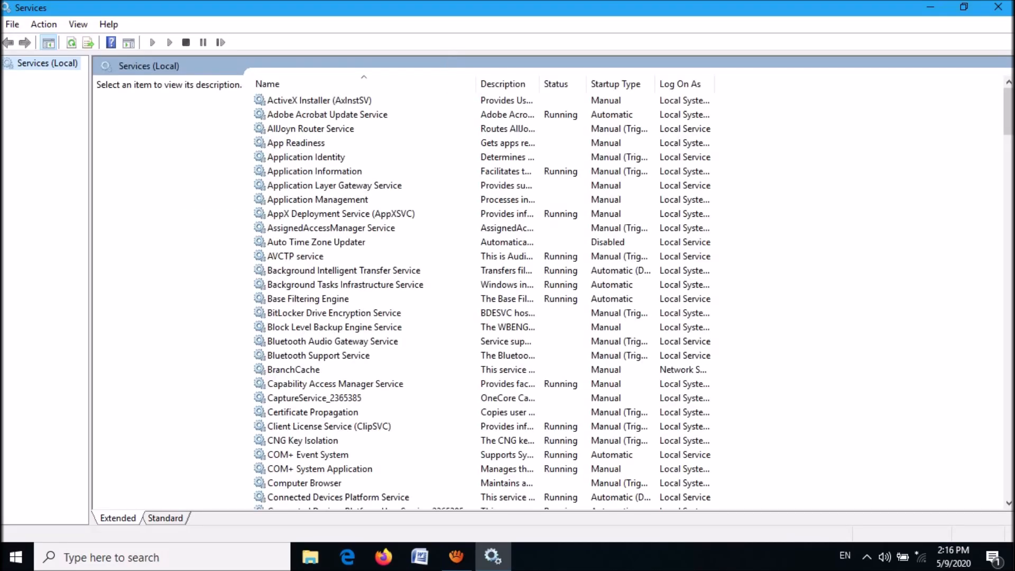
left_click(317, 100)
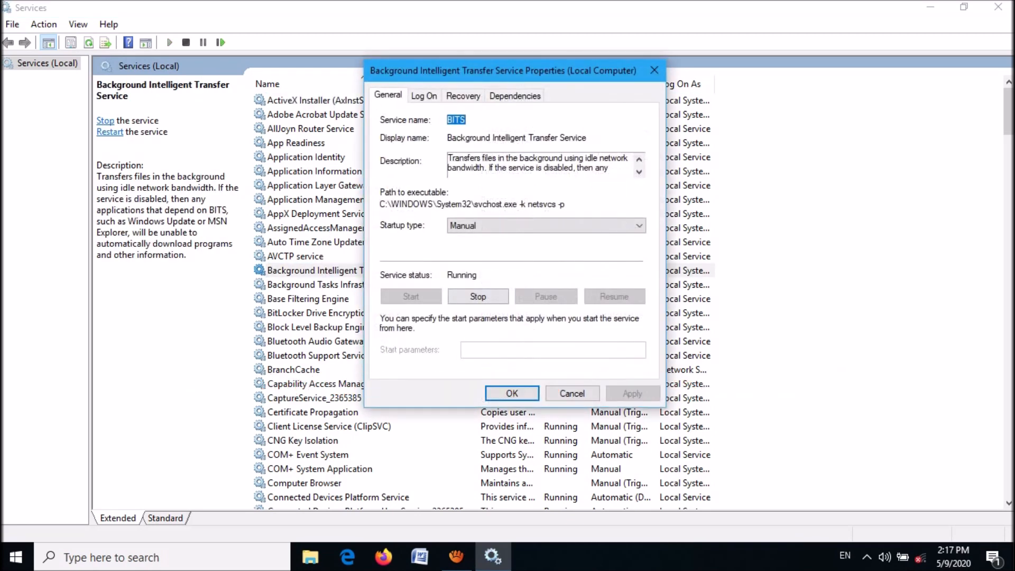
left_click(478, 296)
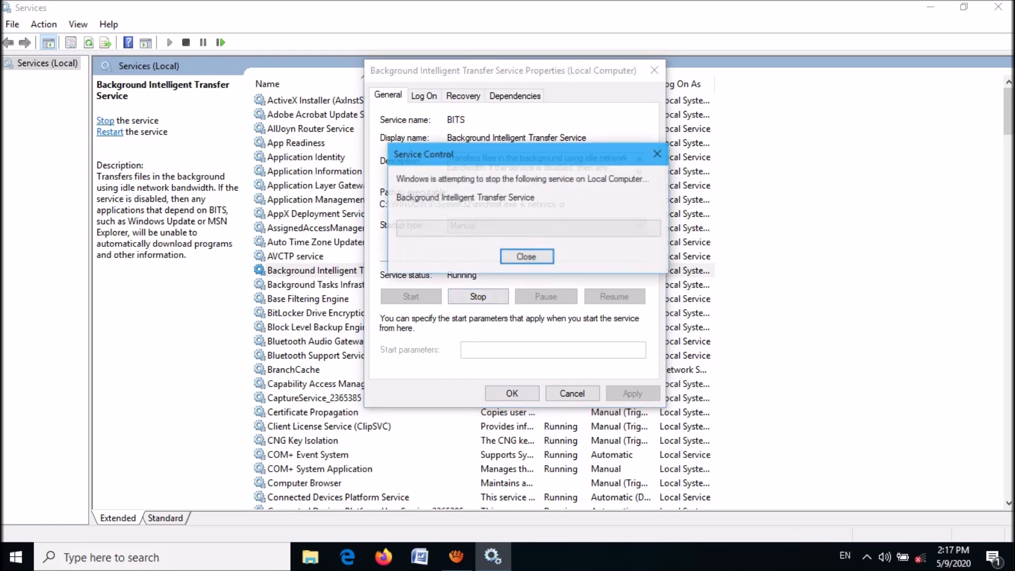
left_click(526, 256)
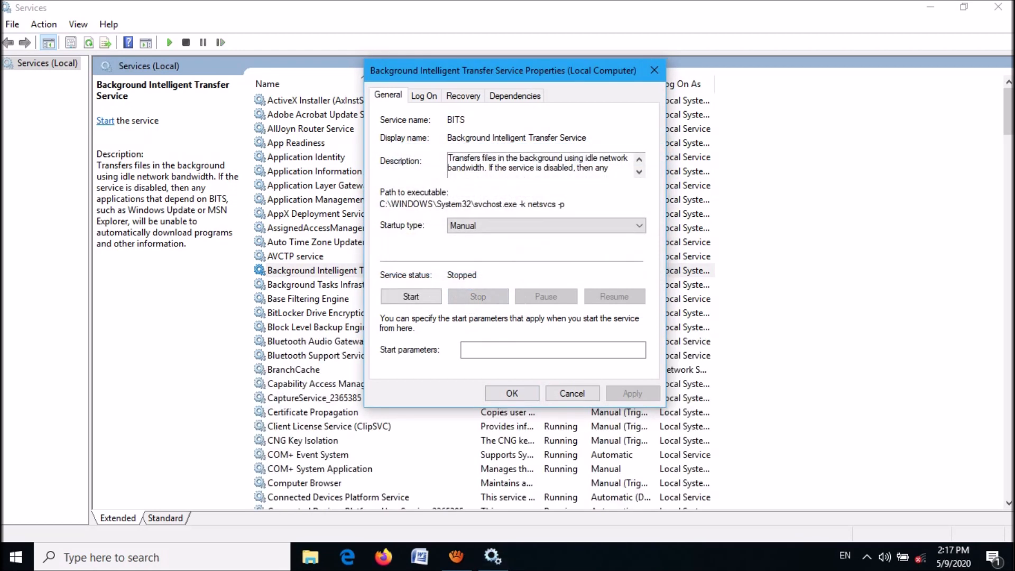
left_click(546, 226)
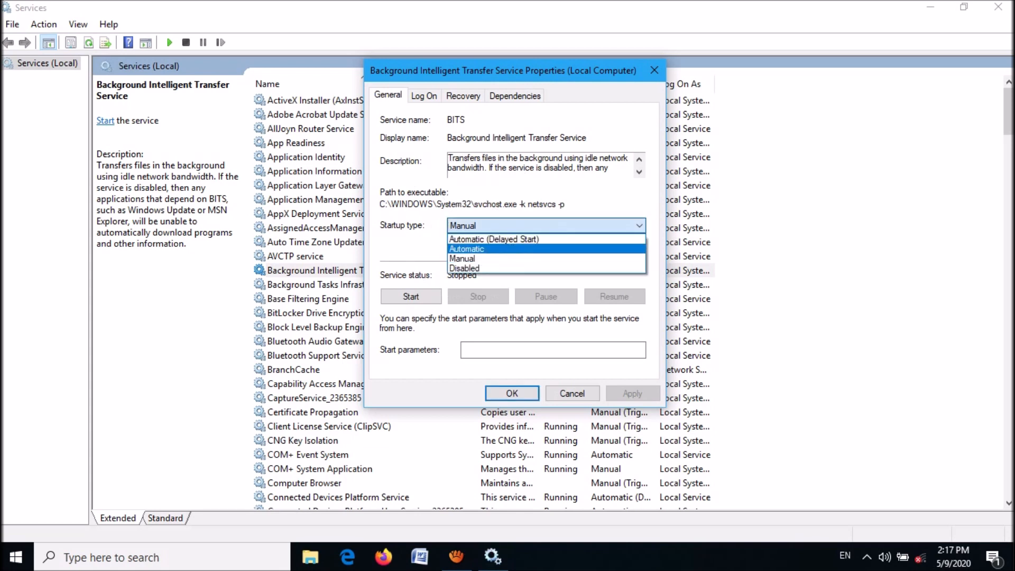
left_click(466, 249)
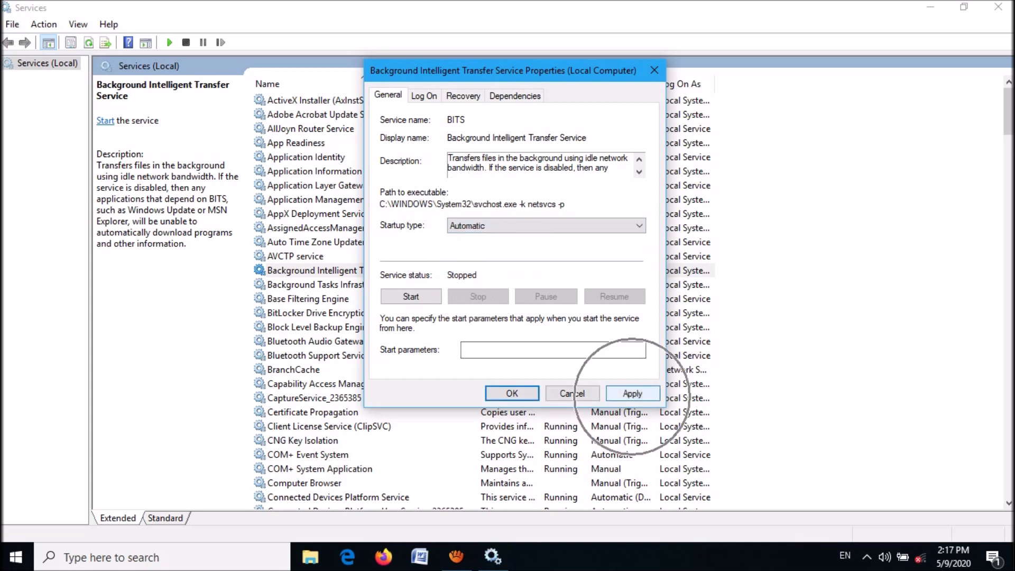
left_click(633, 393)
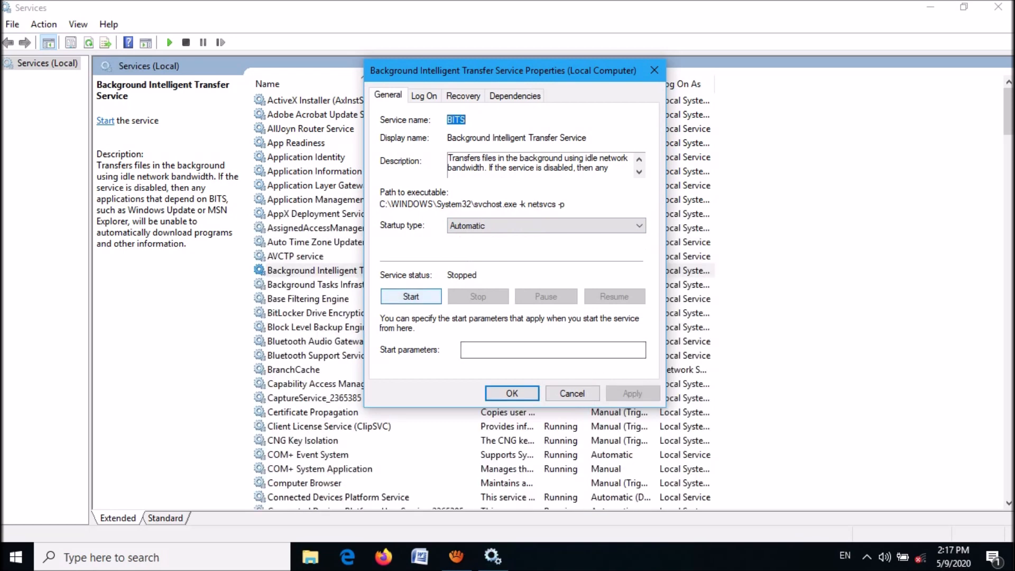
left_click(411, 296)
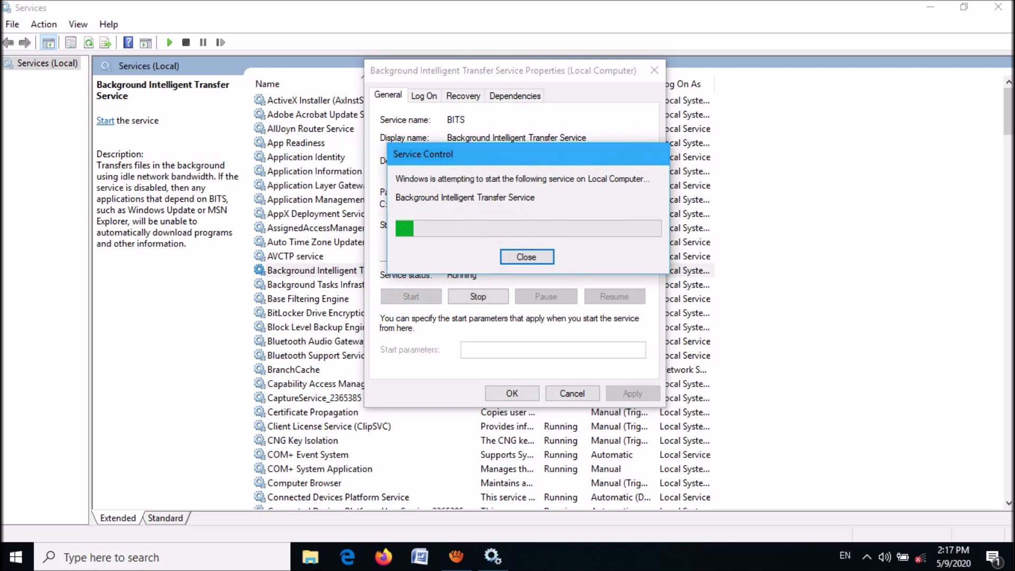
left_click(525, 257)
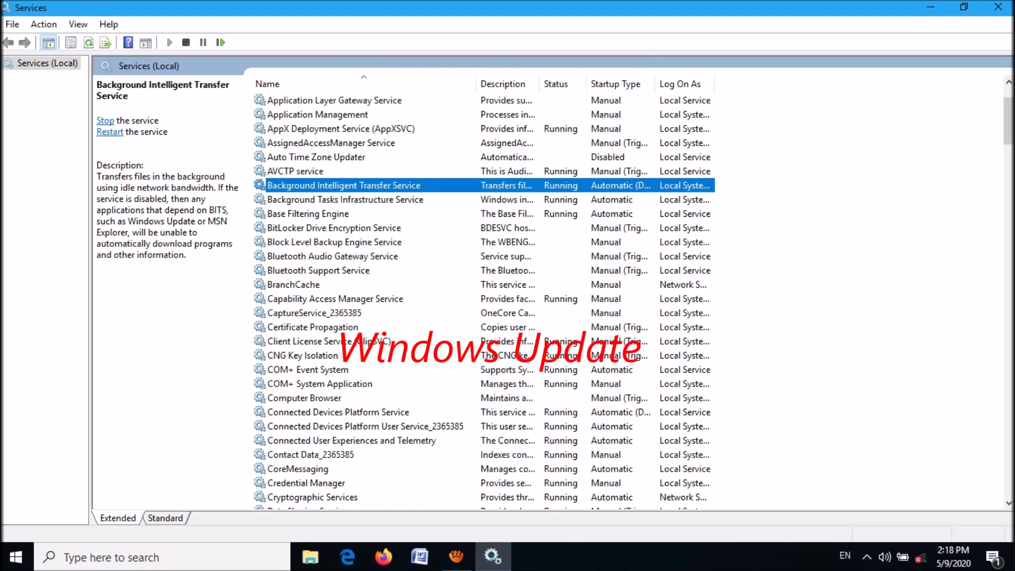
Step: Stop Windows Update, switch its startup type to Automatic, apply, and restart it
scroll("down", 3)
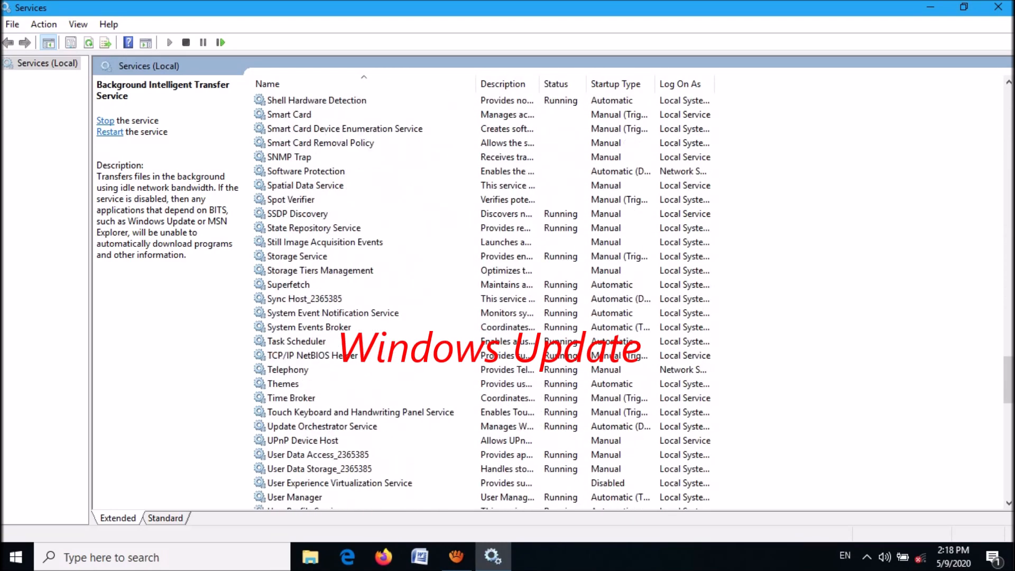
scroll("down", 3)
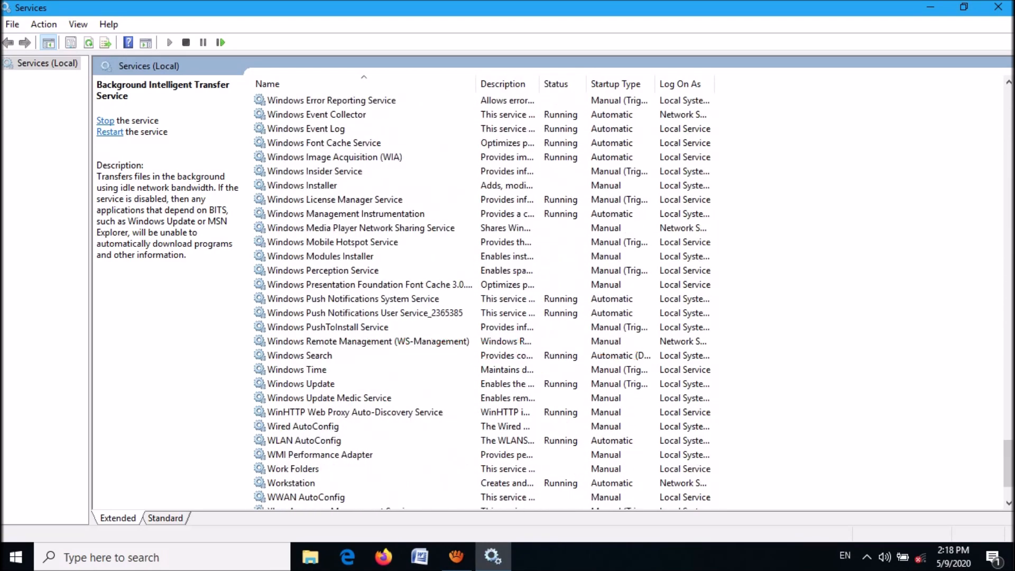
double_click(298, 383)
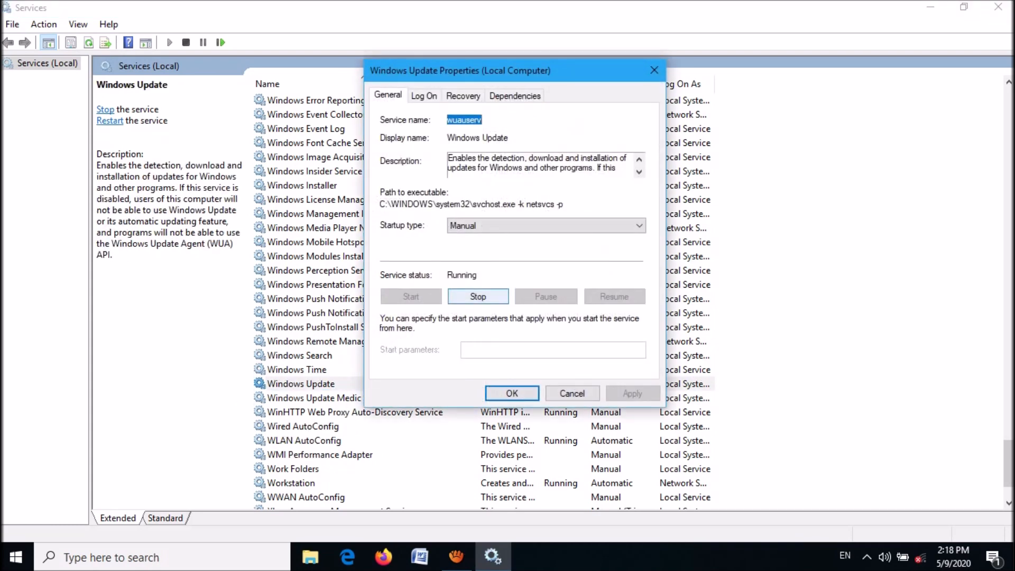
left_click(478, 296)
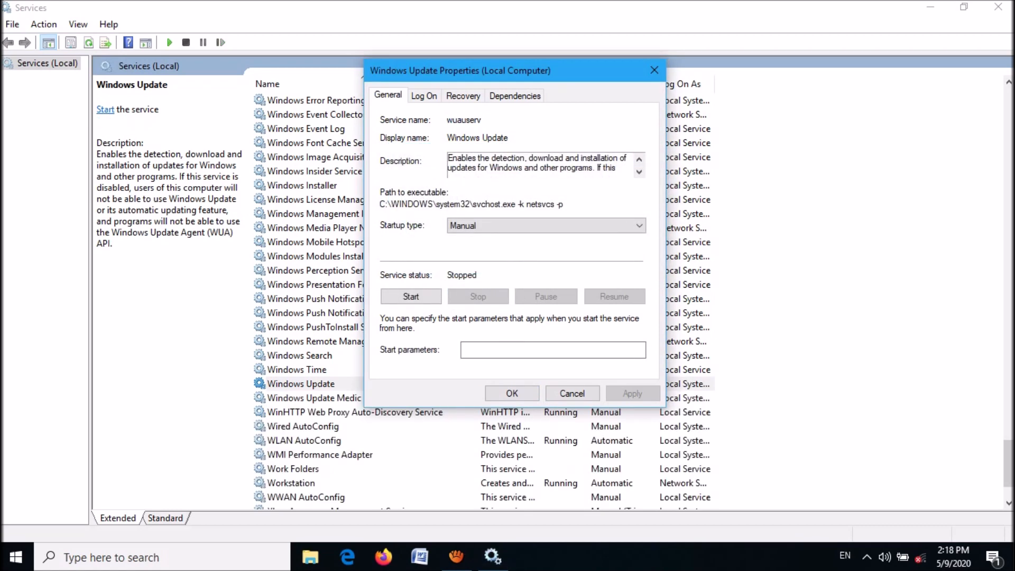
left_click(637, 225)
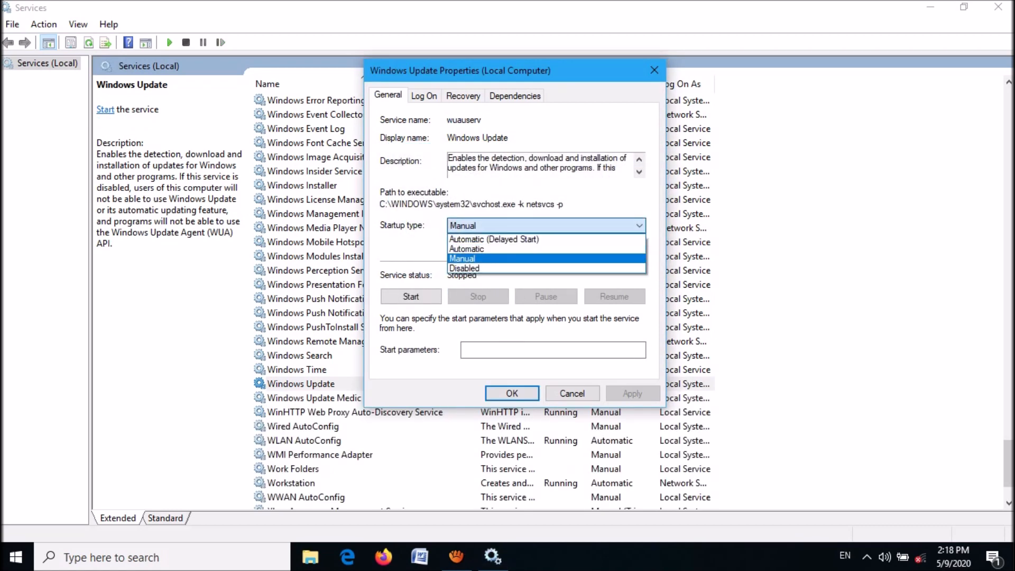
left_click(465, 248)
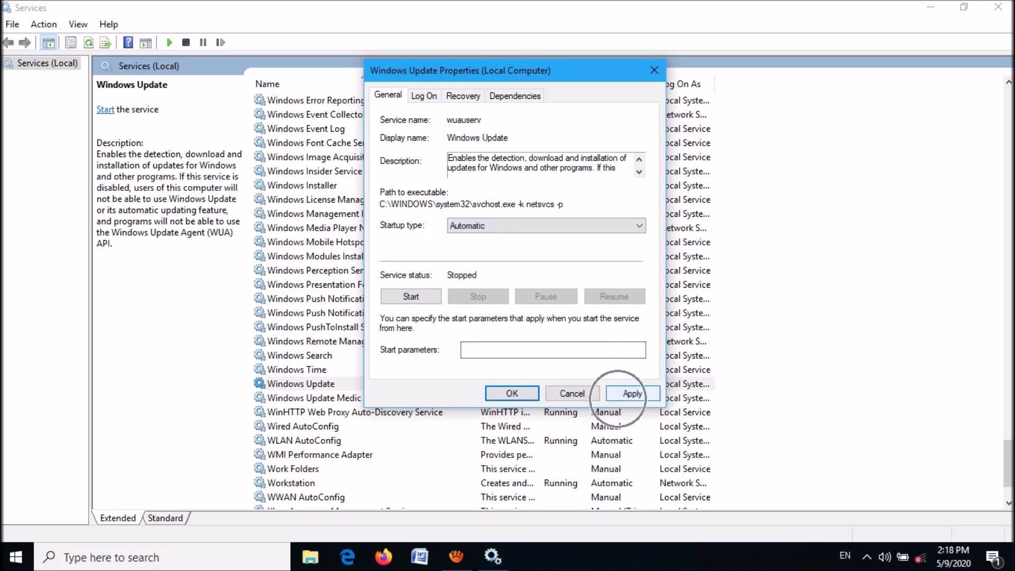
left_click(631, 393)
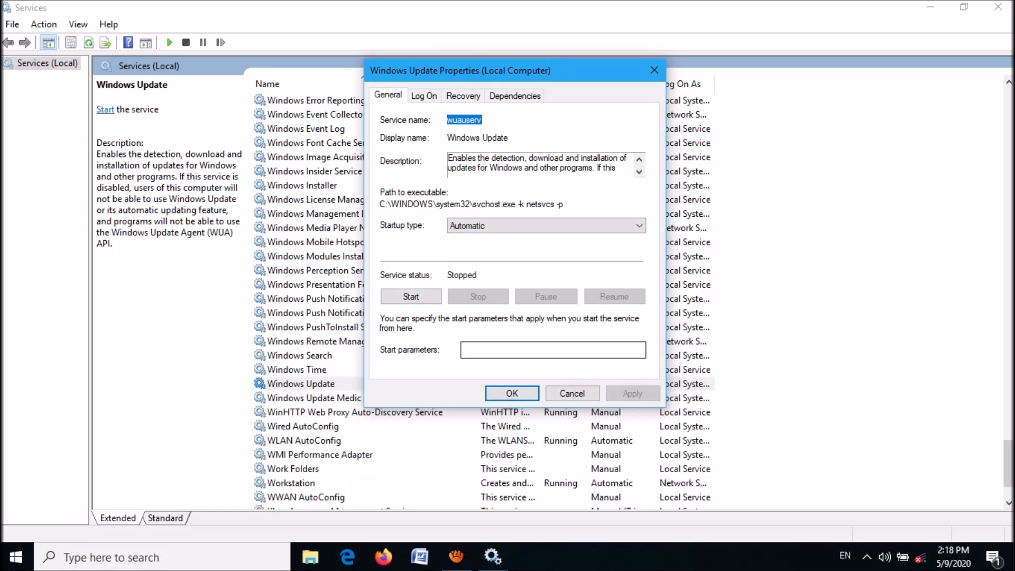
left_click(410, 297)
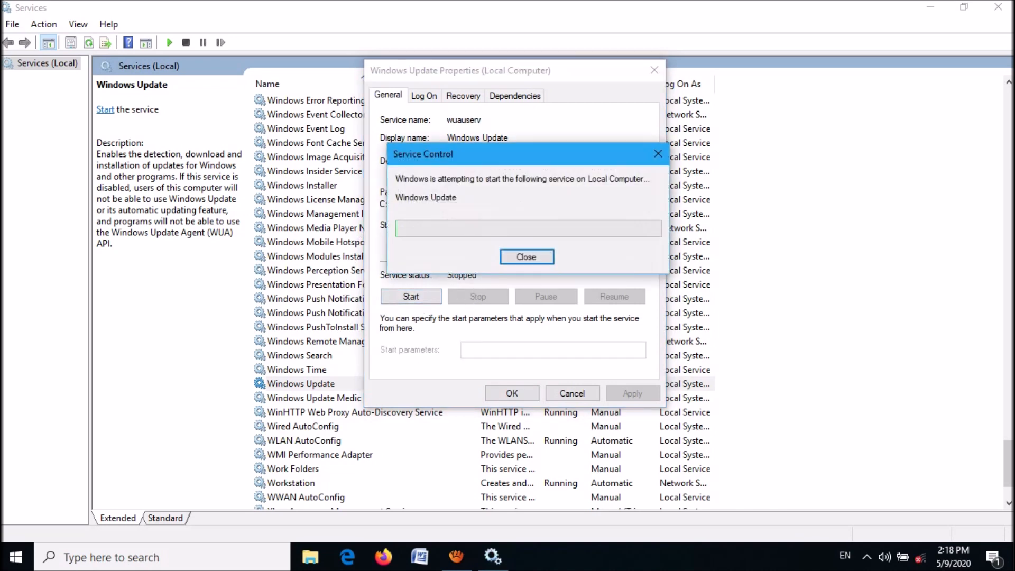
left_click(527, 257)
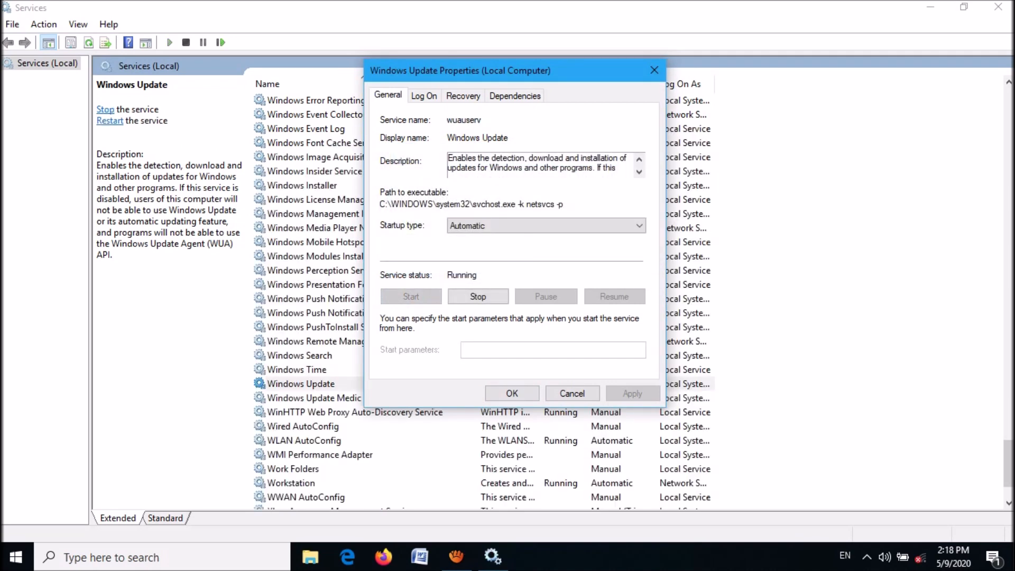
left_click(572, 393)
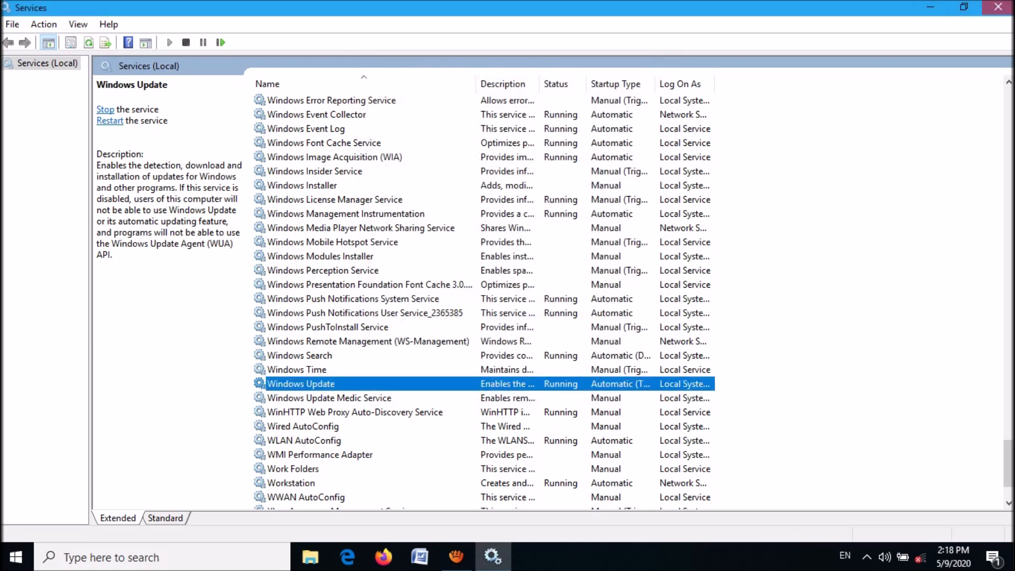
Step: Close Services and search 'apps and features' to open the Apps & features page
left_click(999, 7)
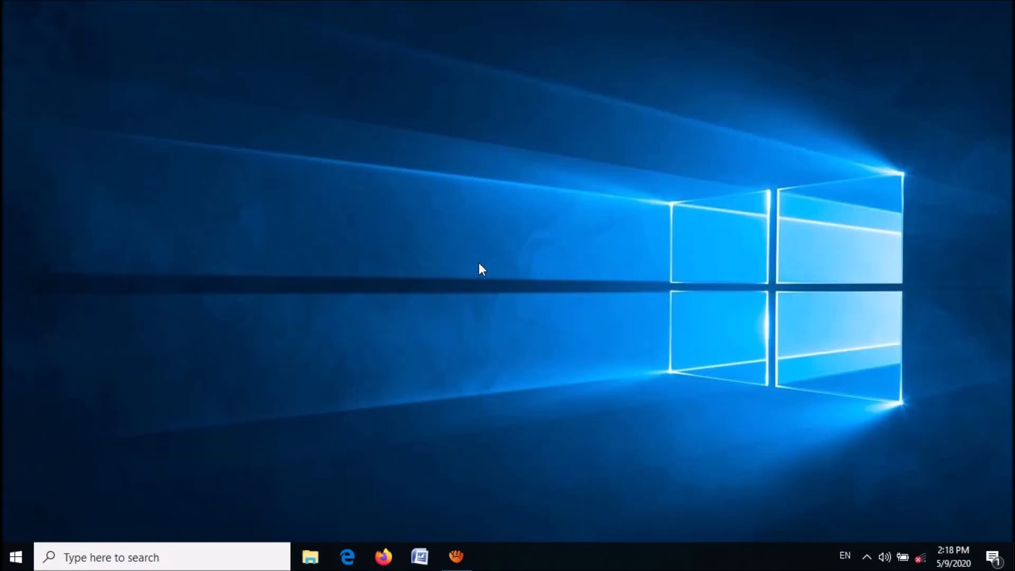
mouse_move(187, 557)
type("apps and fe")
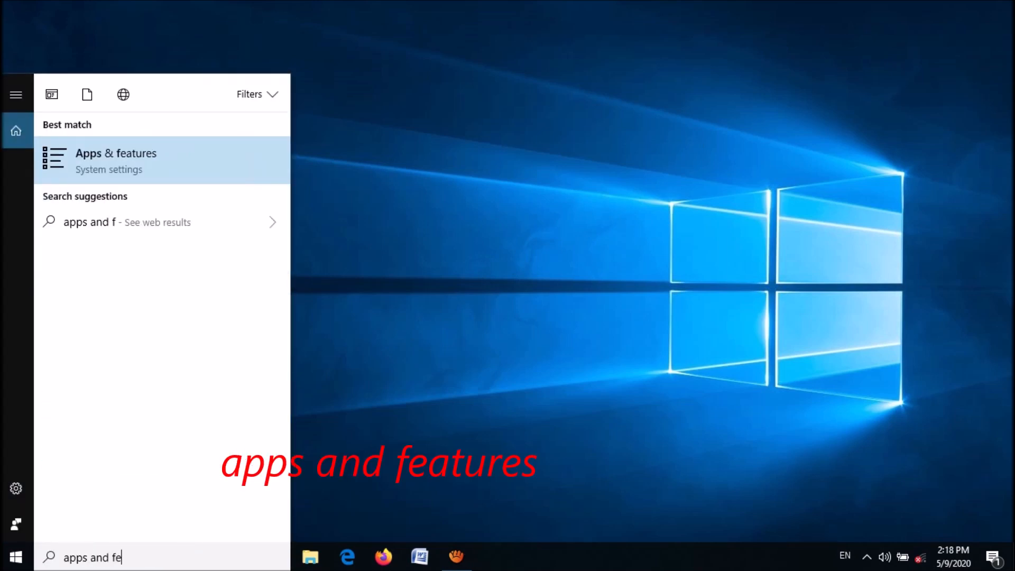
type("atures")
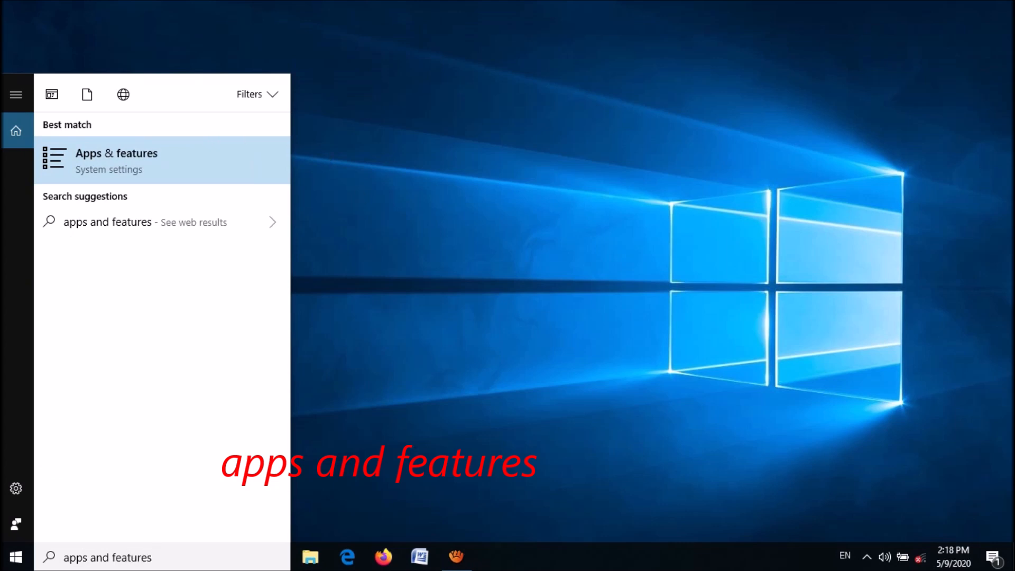
left_click(117, 159)
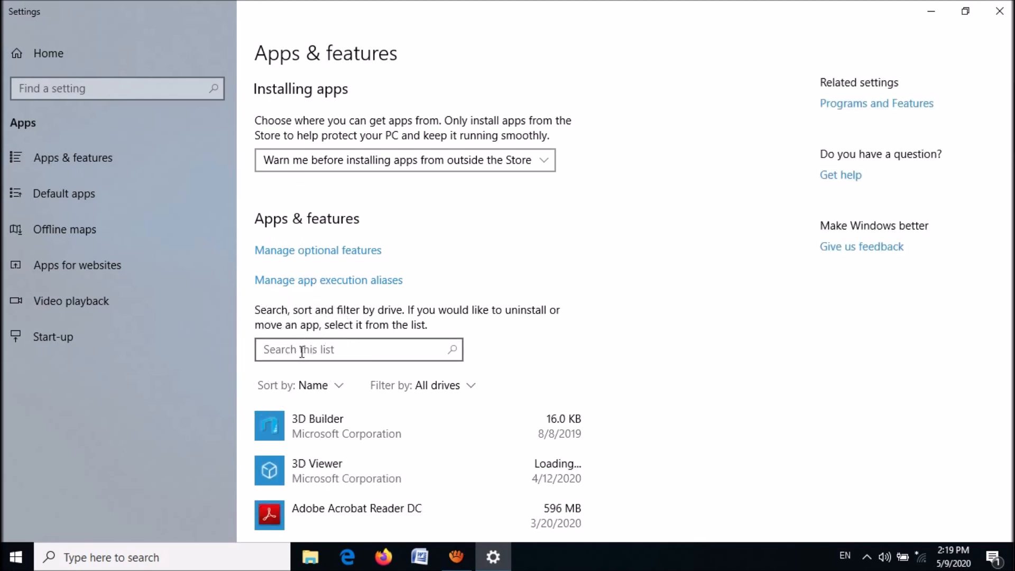
Step: Filter the installed apps for 'store' and open Microsoft Store's advanced options
left_click(358, 350)
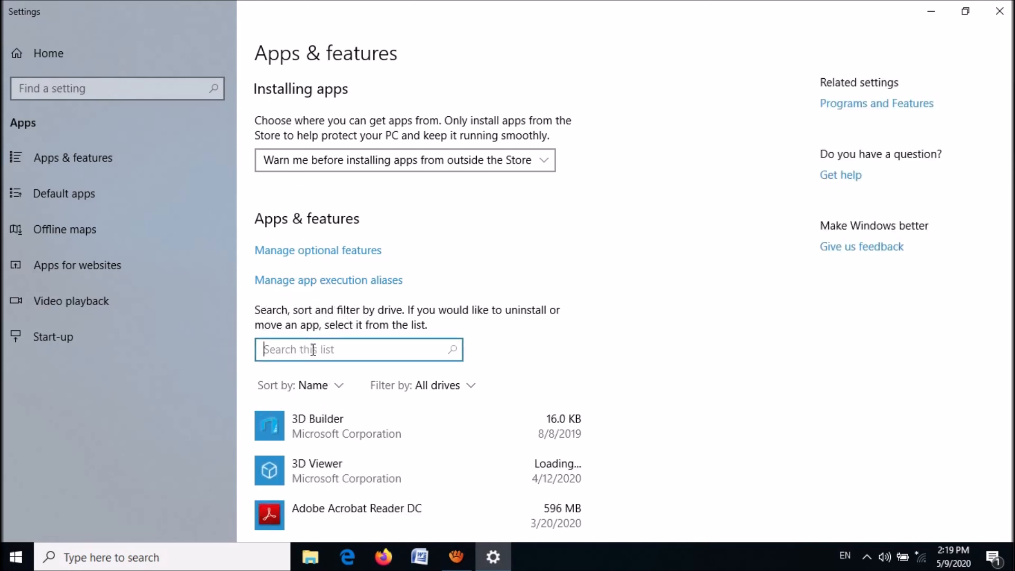
type("store")
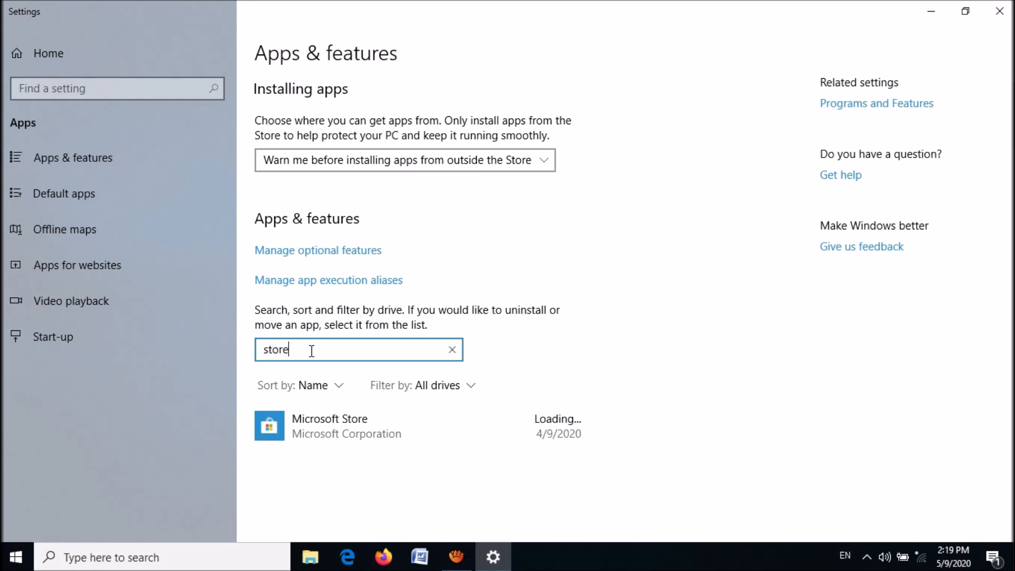
left_click(330, 426)
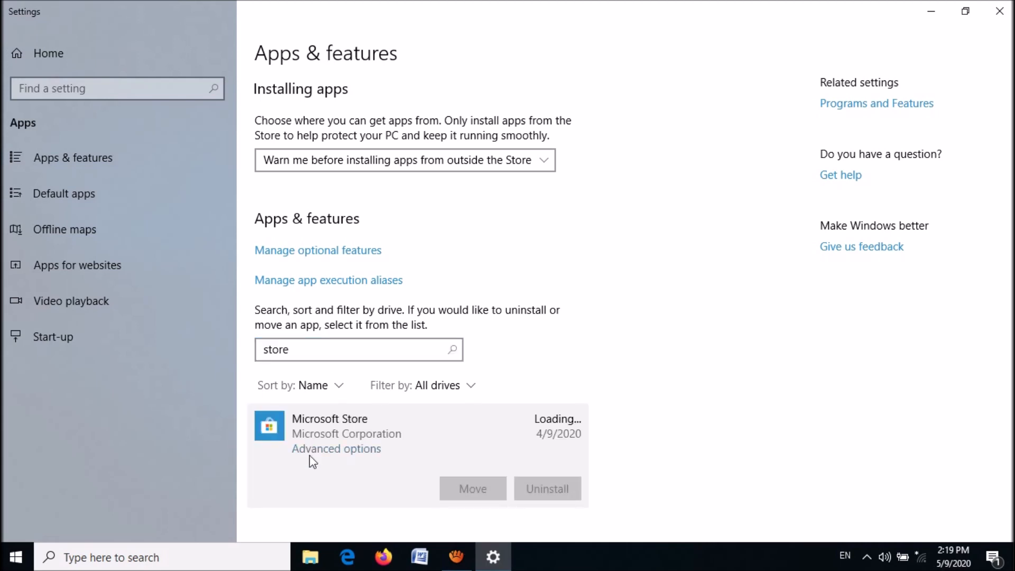
mouse_move(319, 456)
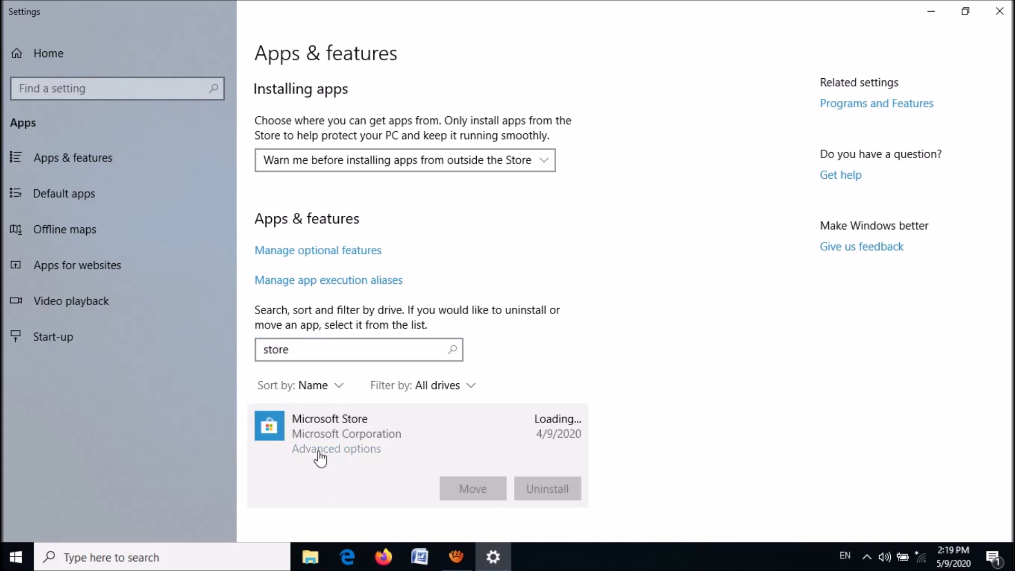
left_click(336, 449)
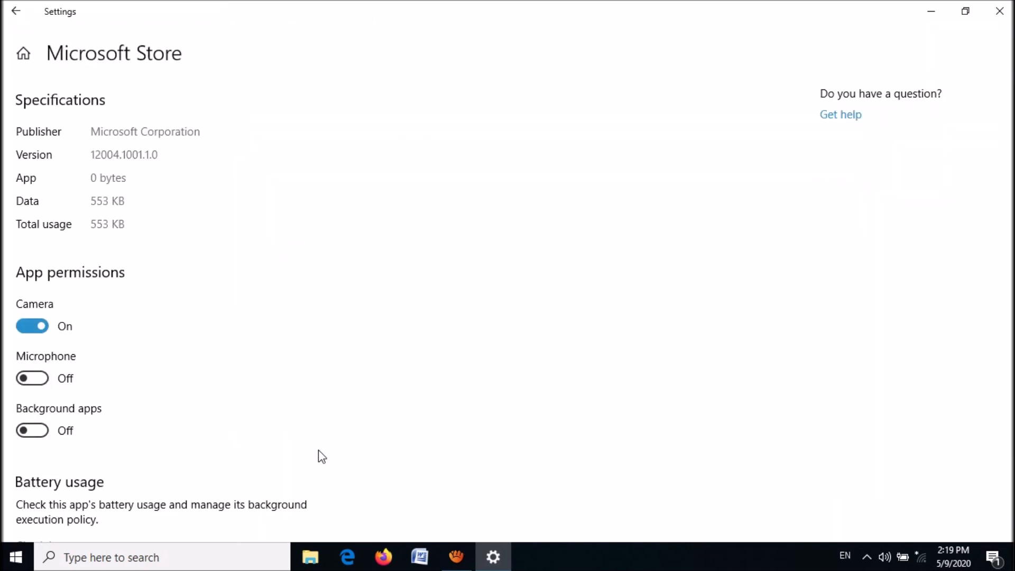
Step: Reset Microsoft Store, confirming the data-deletion prompt, then close Settings
scroll("down", 3)
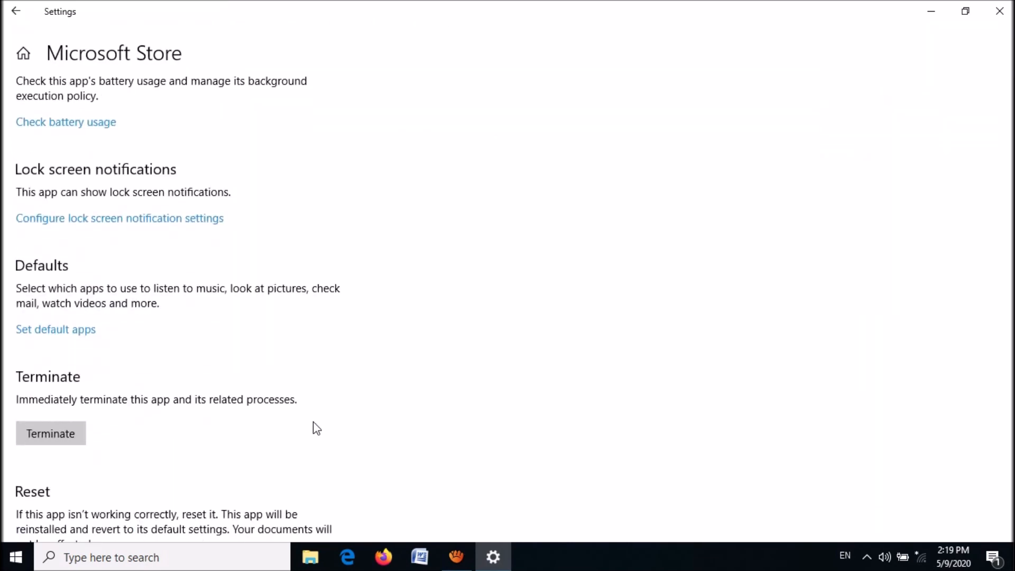
scroll("down", 3)
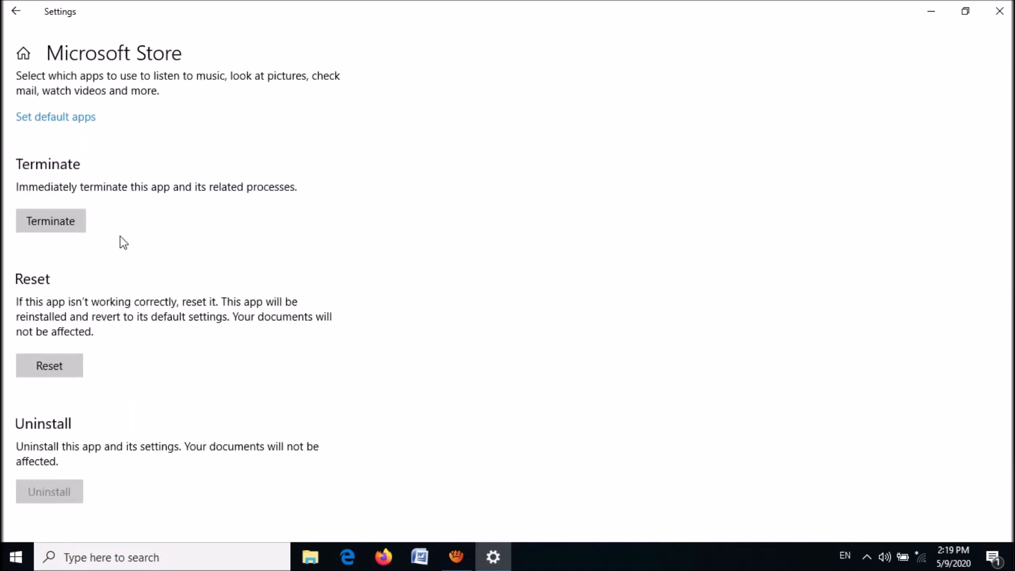
mouse_move(154, 303)
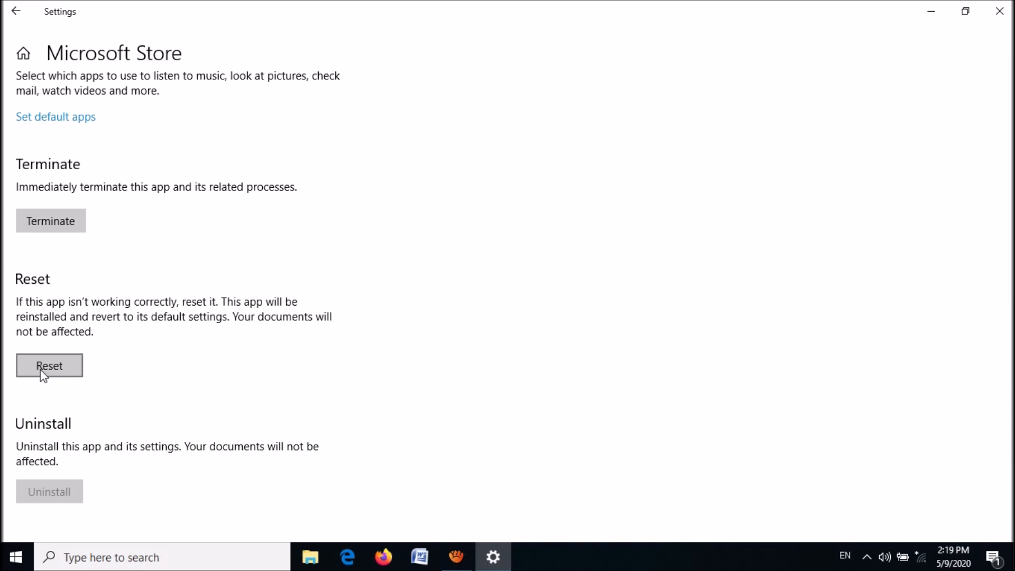
left_click(49, 366)
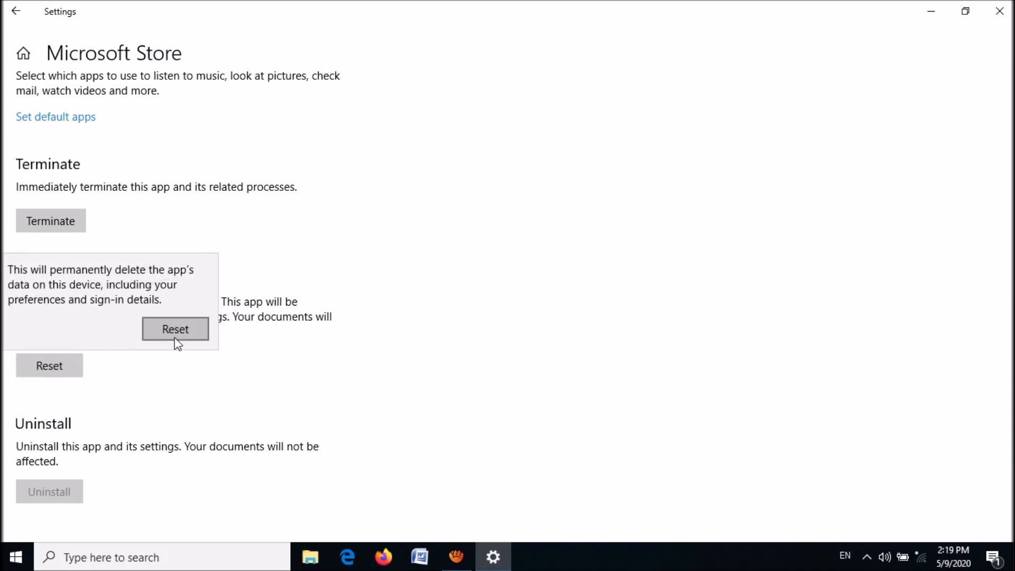
left_click(175, 329)
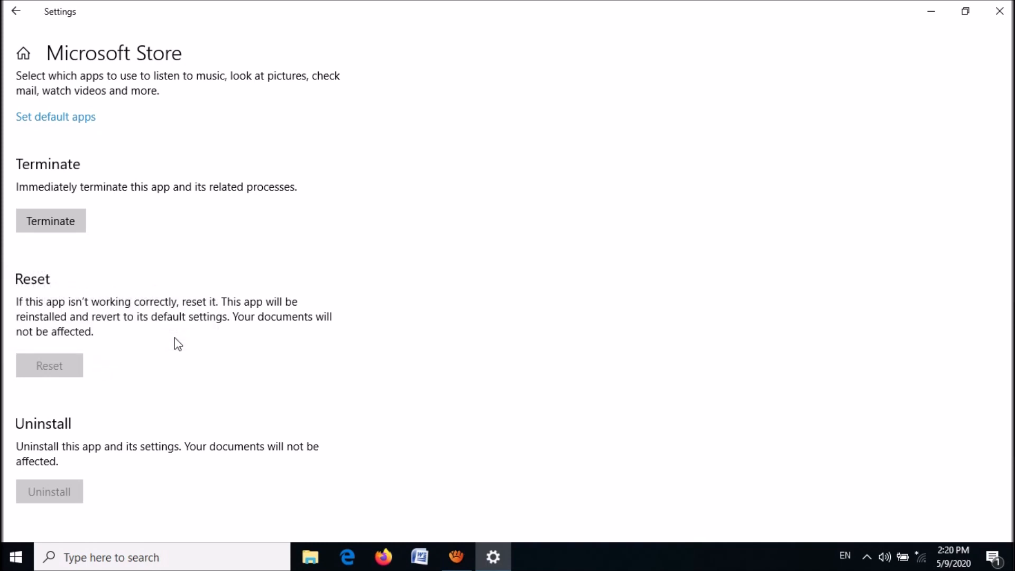
left_click(49, 365)
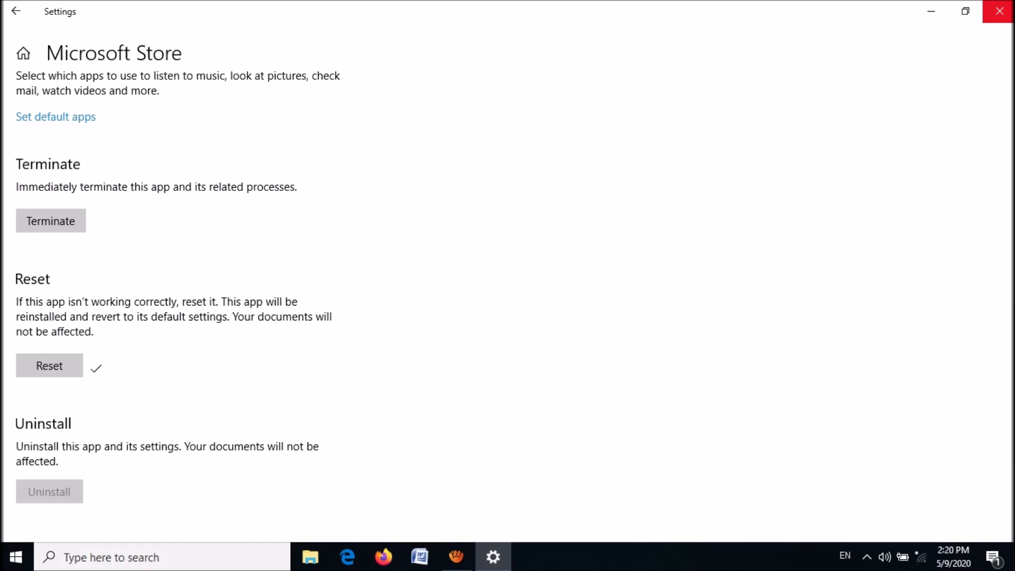
left_click(998, 11)
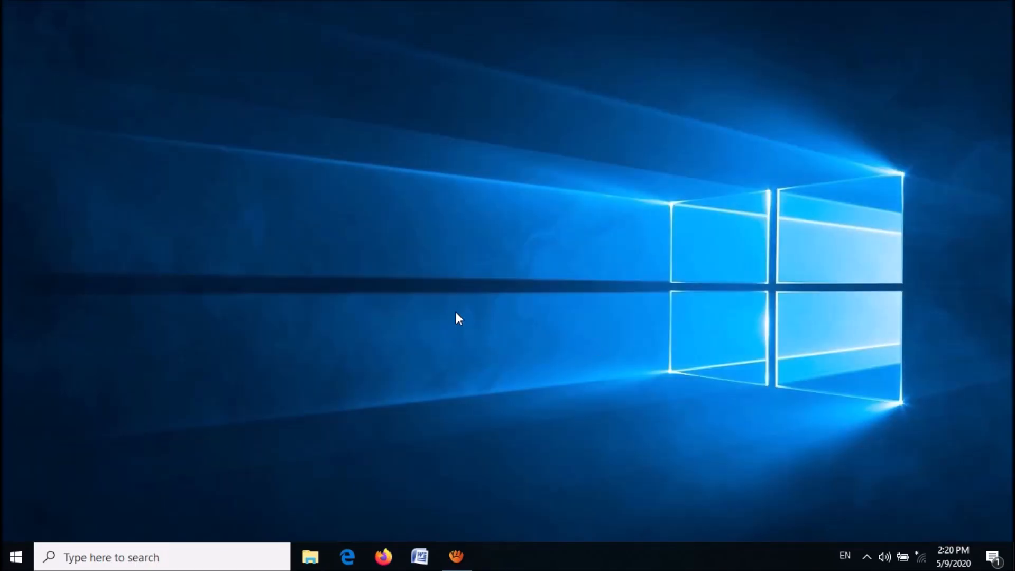
mouse_move(14, 557)
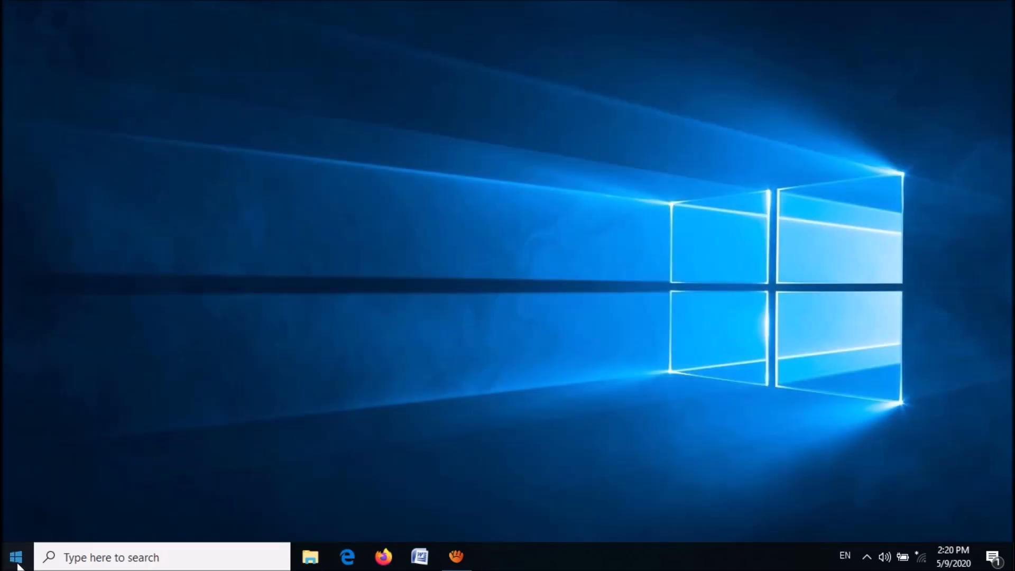
Step: Search Start for 'microsoft store' and launch the Microsoft Store best match
left_click(16, 557)
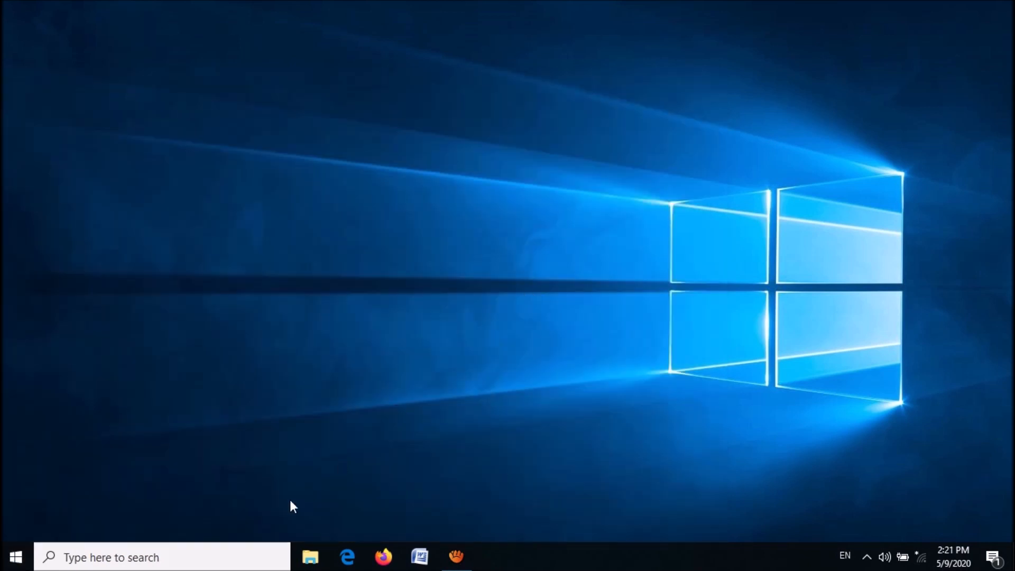
type("microsoft store")
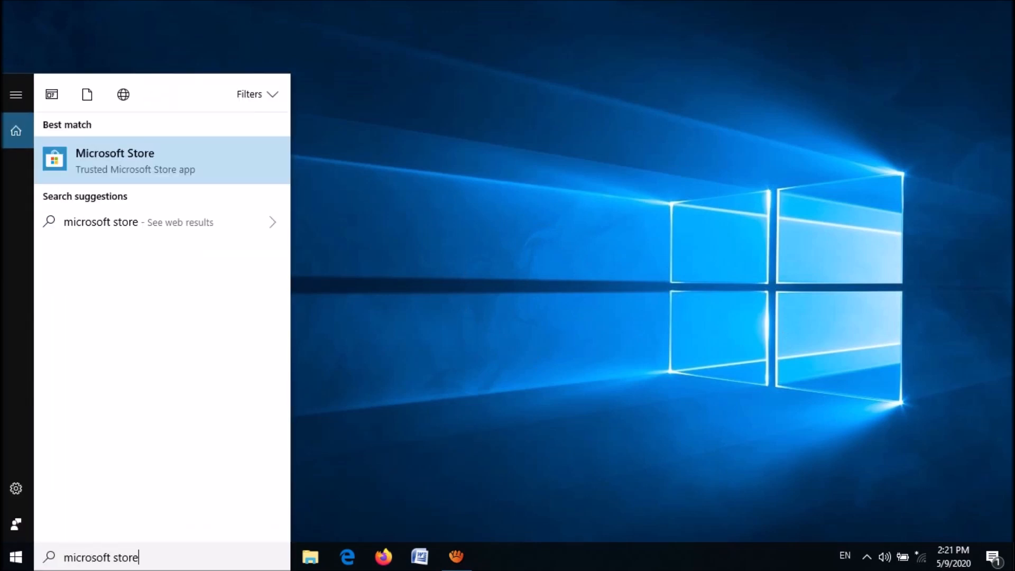
left_click(115, 159)
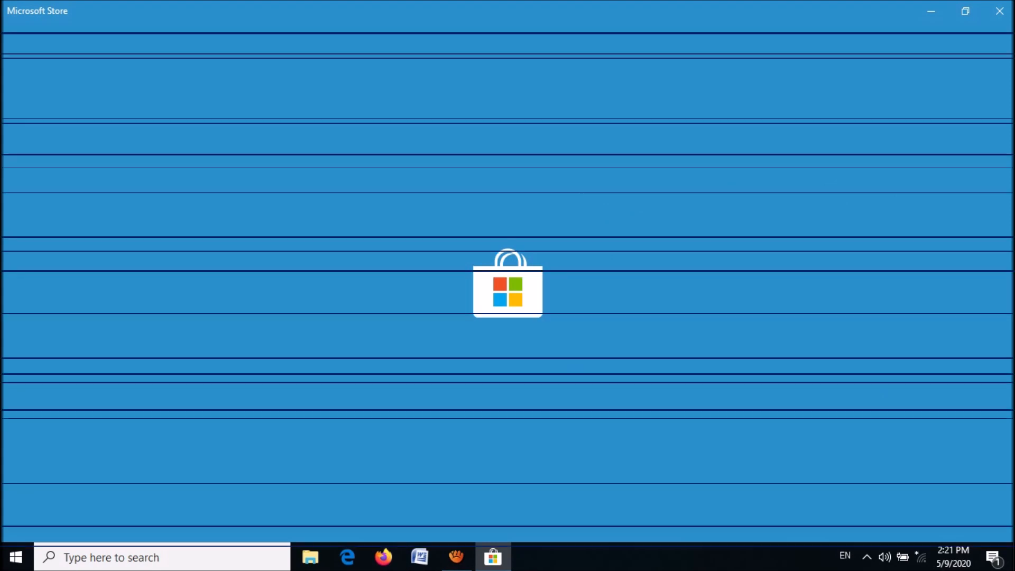